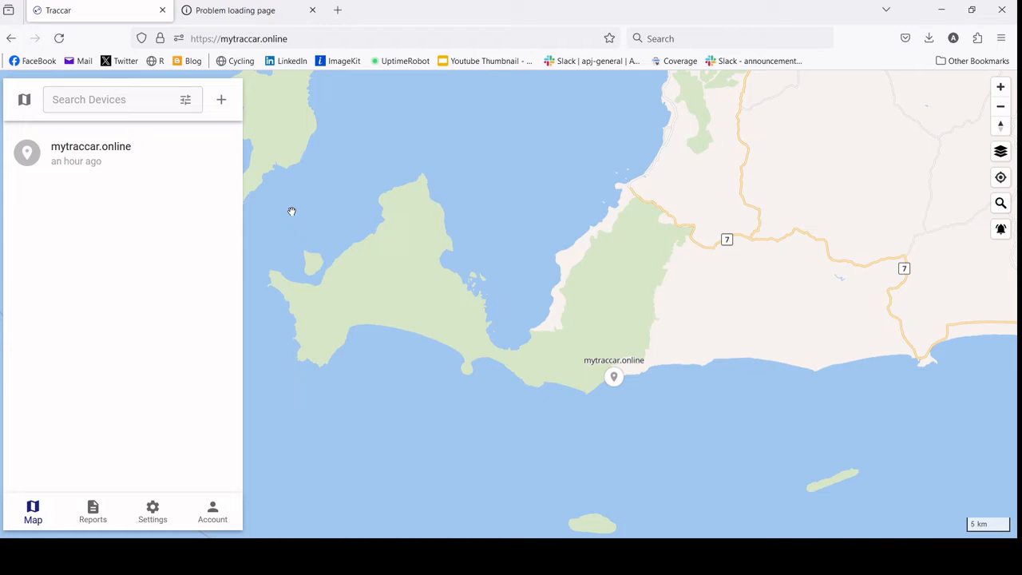
mouse_move(305, 199)
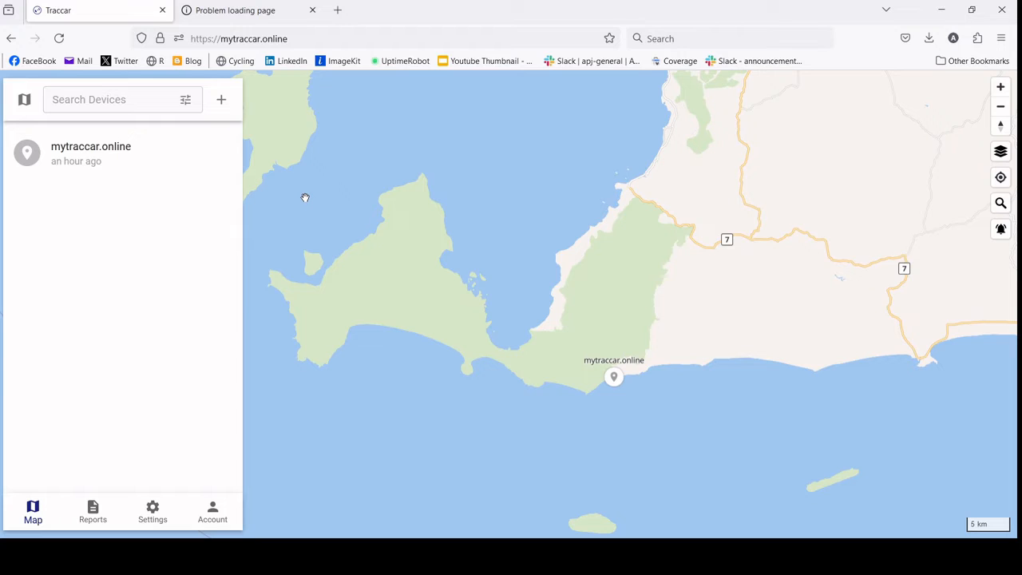
mouse_move(302, 223)
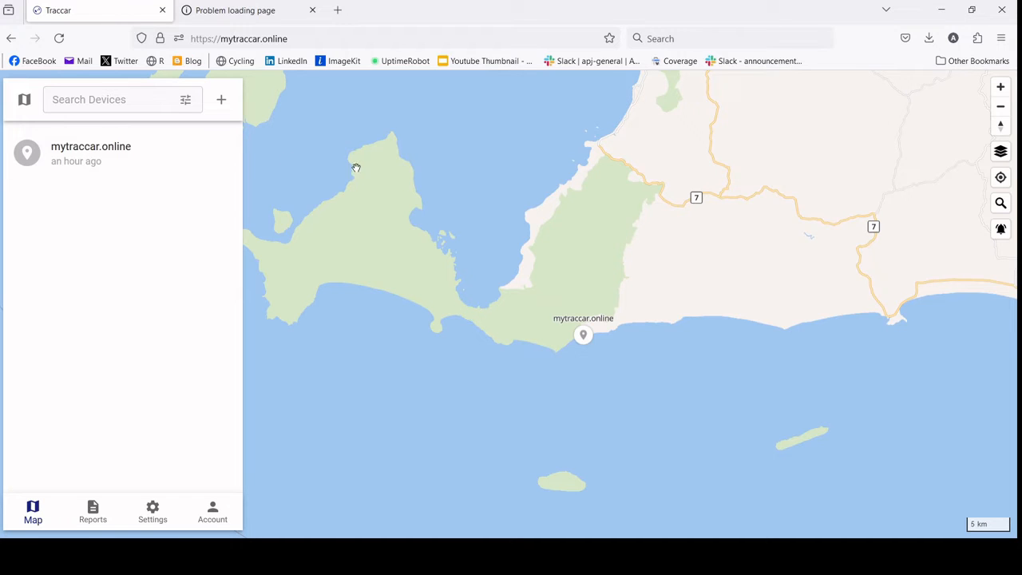
mouse_move(330, 177)
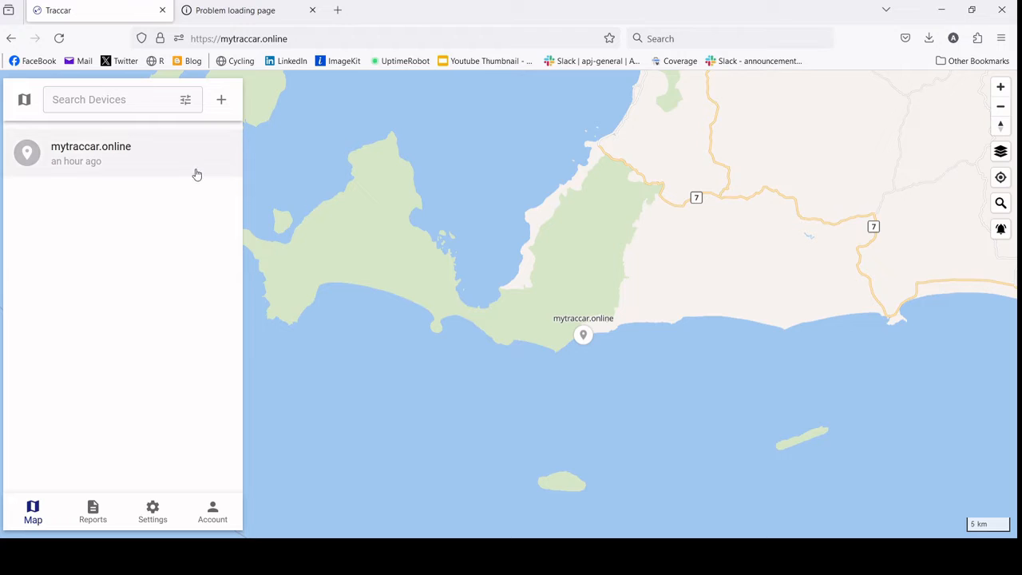
mouse_move(62, 158)
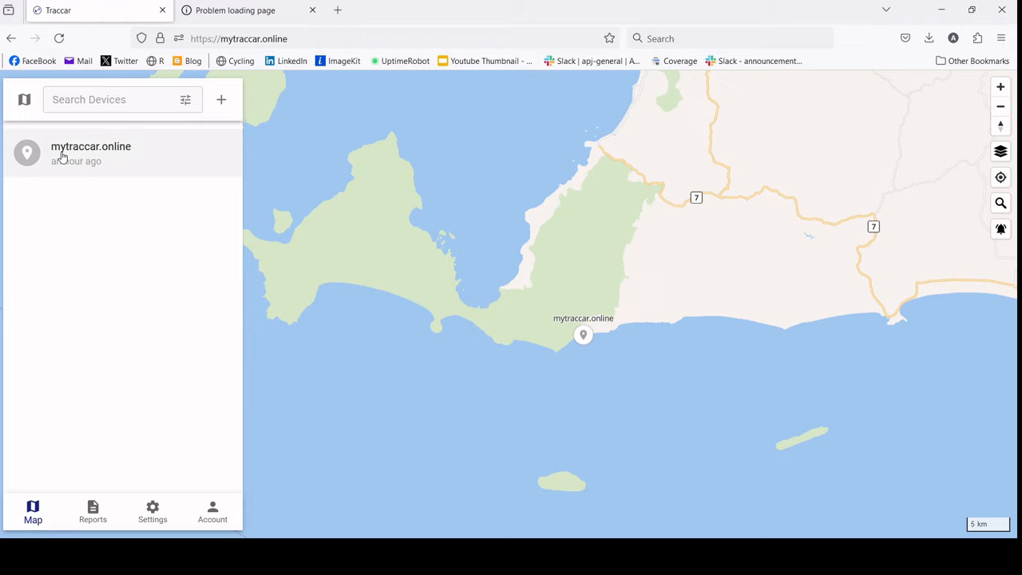
mouse_move(615, 348)
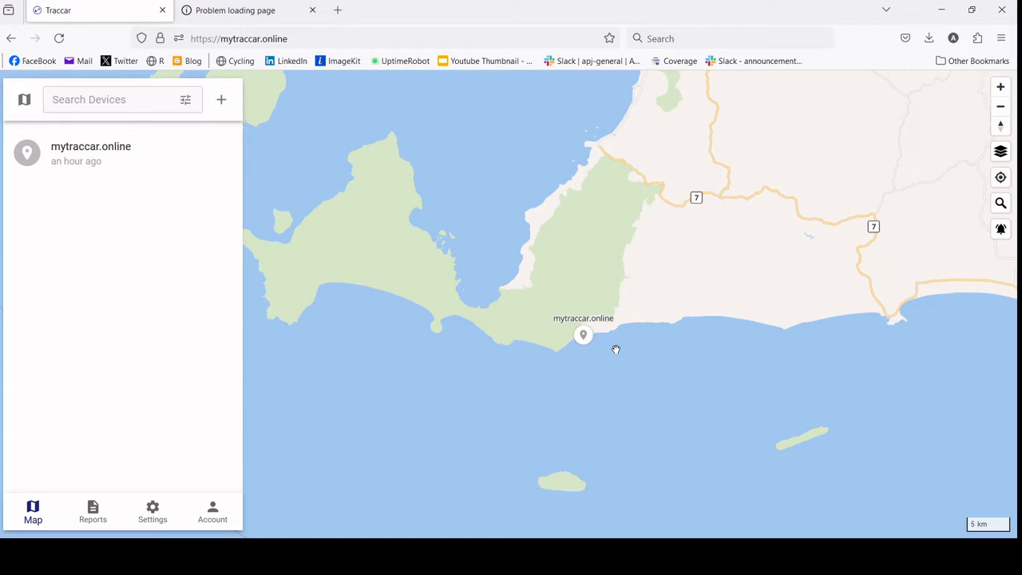
click(583, 336)
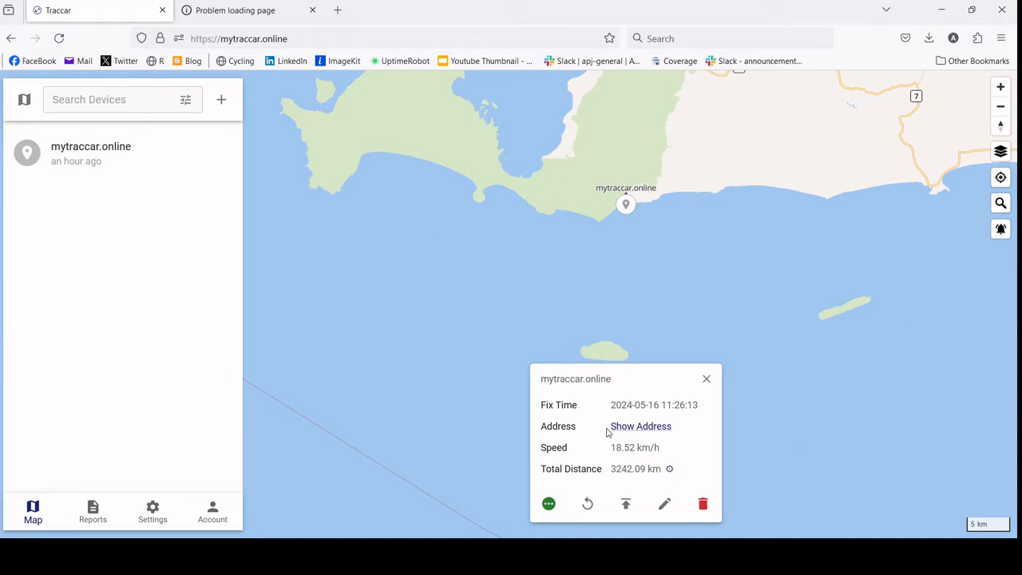
click(549, 505)
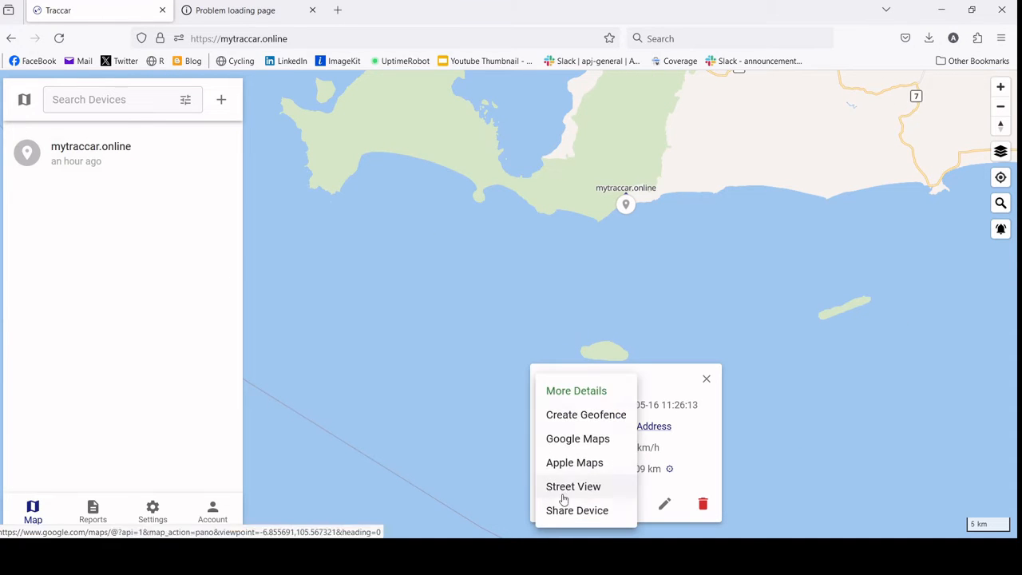
click(575, 390)
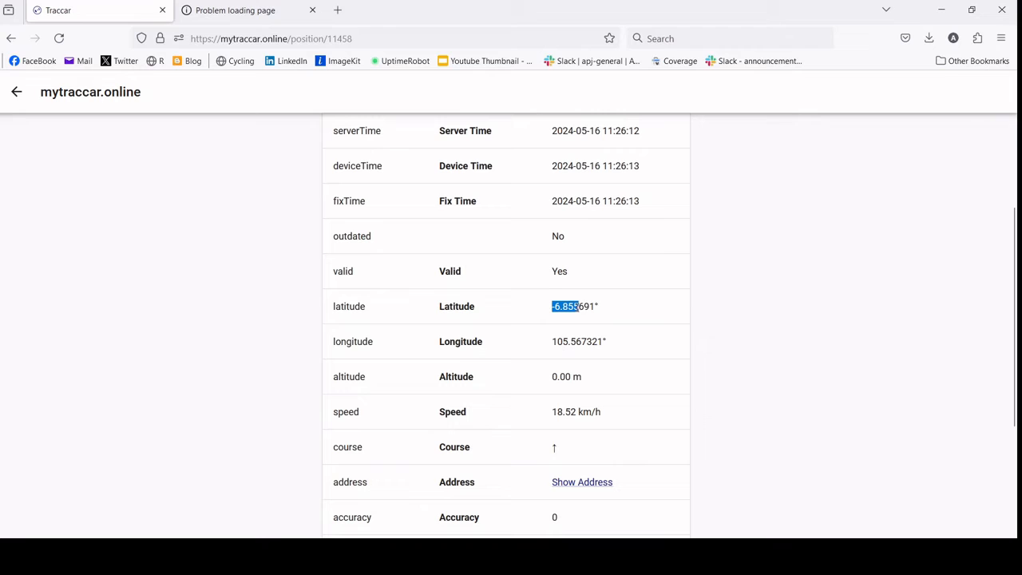
click(569, 307)
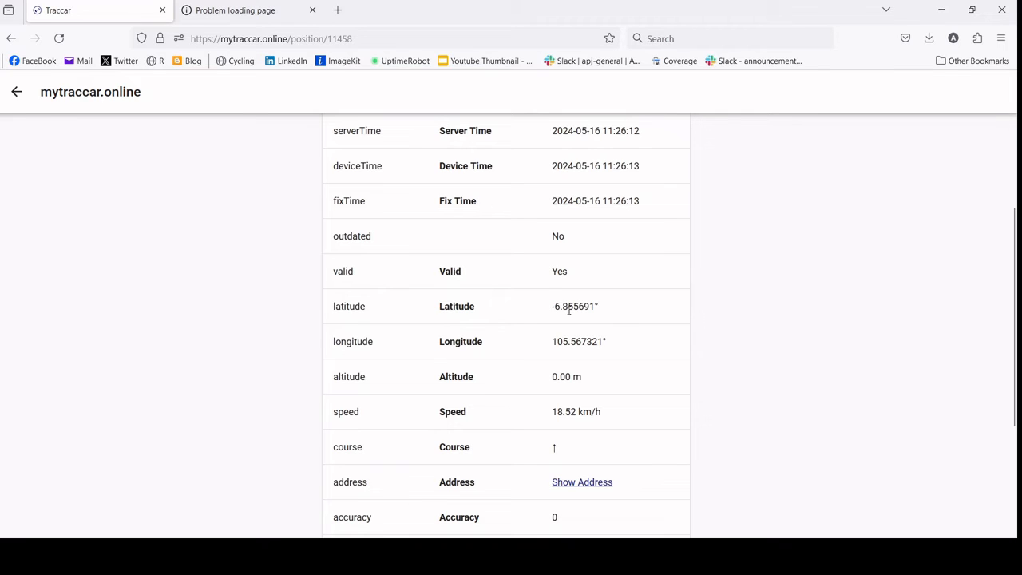
mouse_move(205, 466)
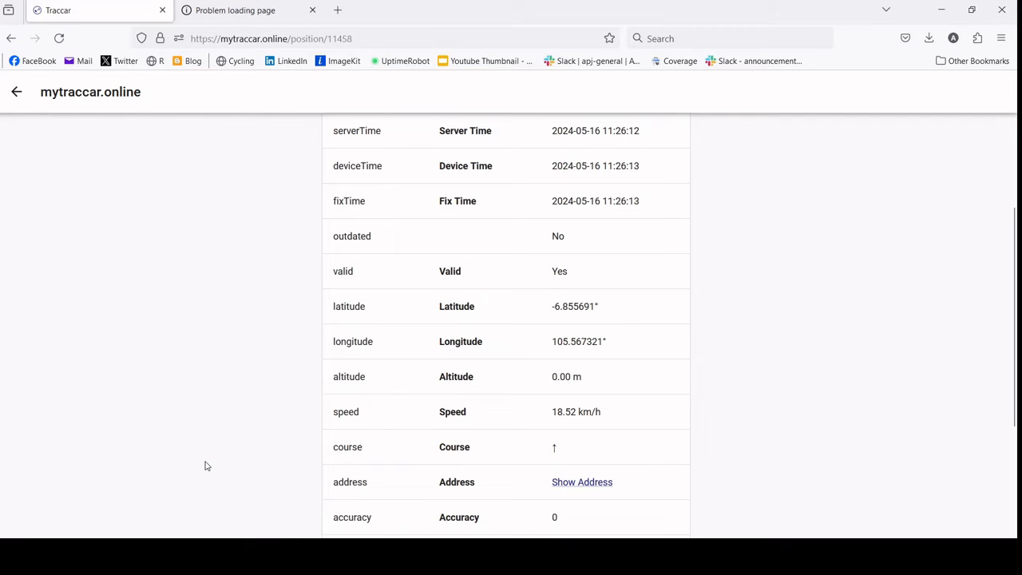
mouse_move(136, 534)
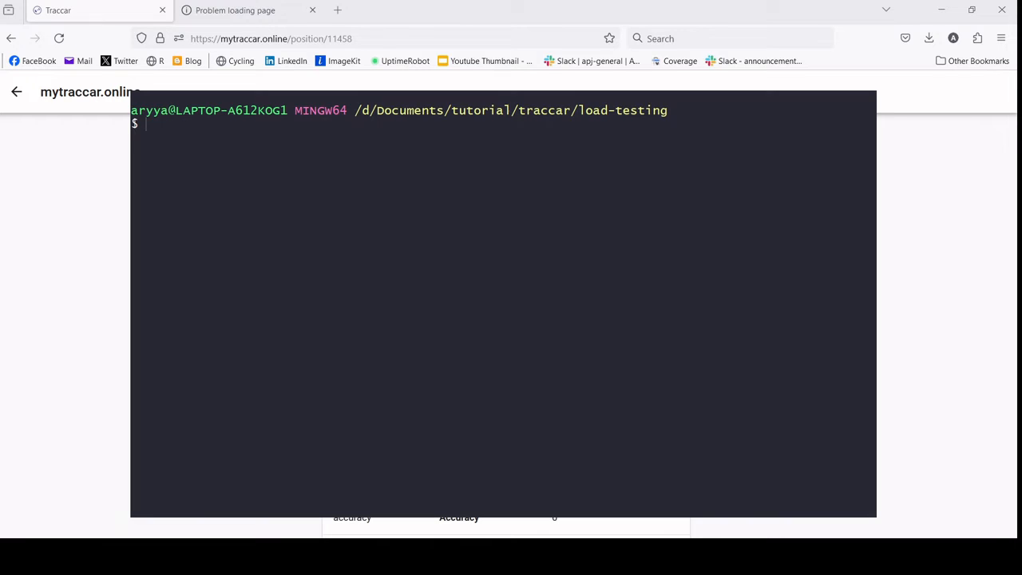
mouse_move(572, 284)
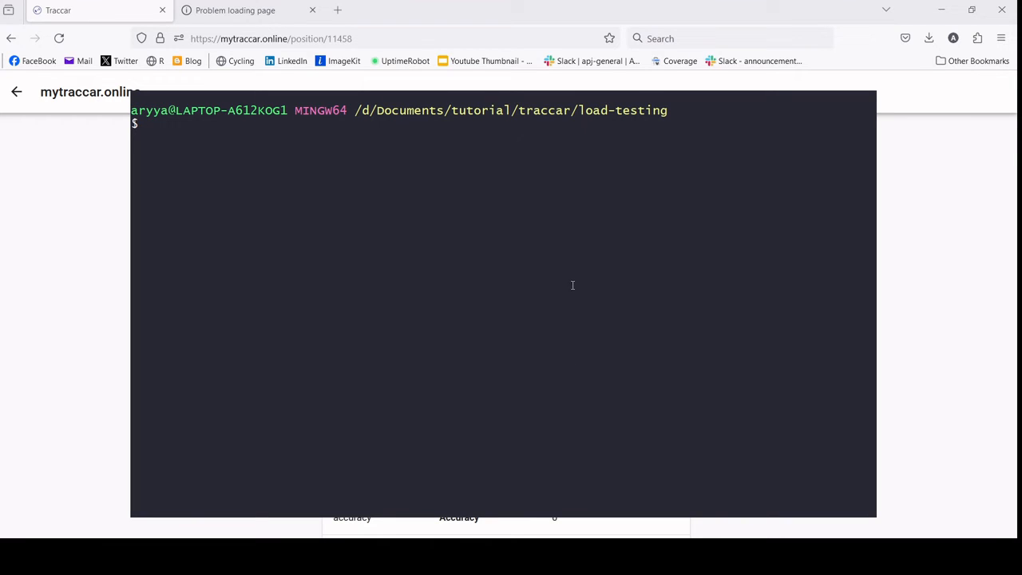
text(nano)
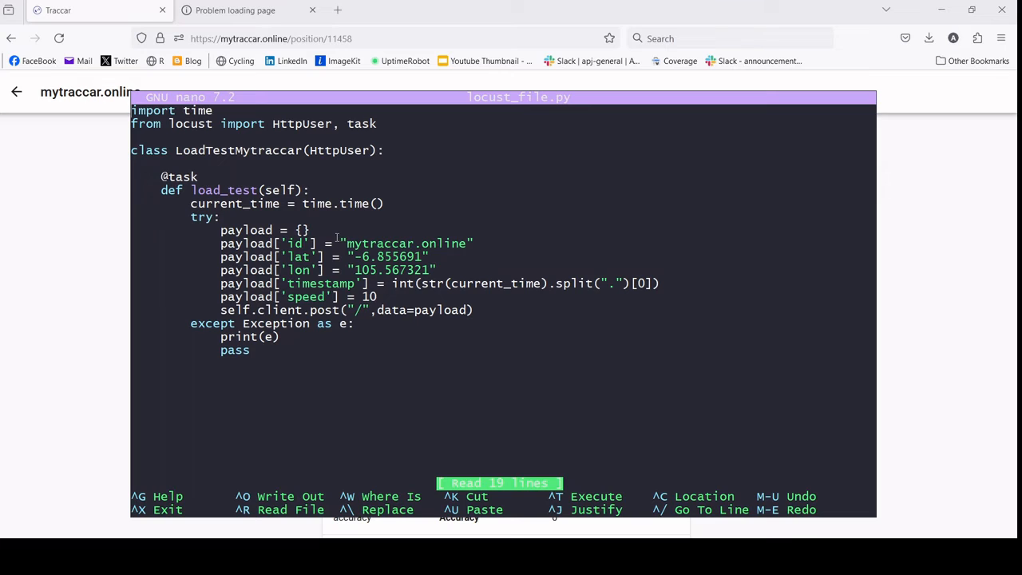
key(ctrl+x)
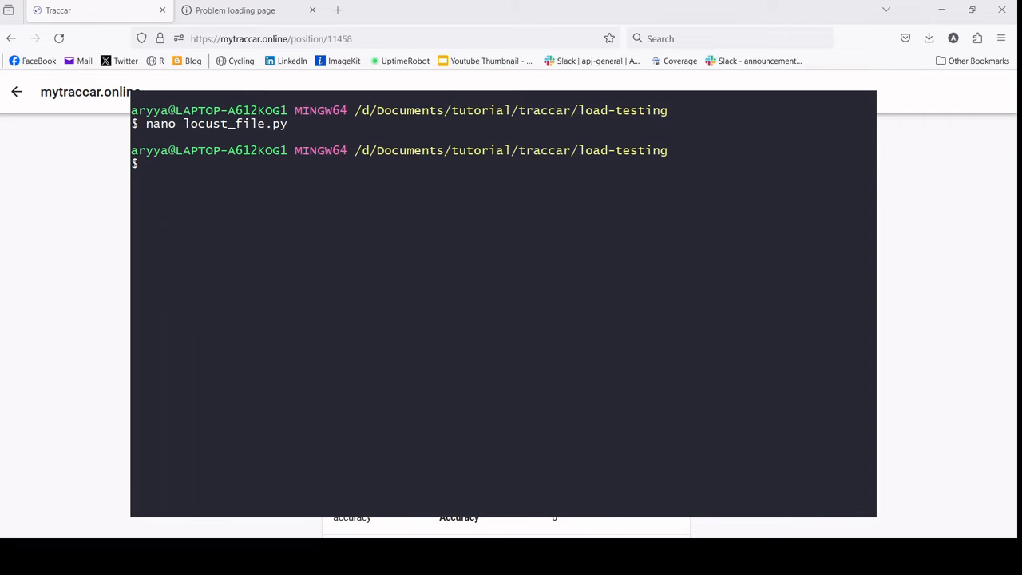
Step: Run locust -f locust_file.py and pick out the localhost:8089 web interface address from the output
text(locust -)
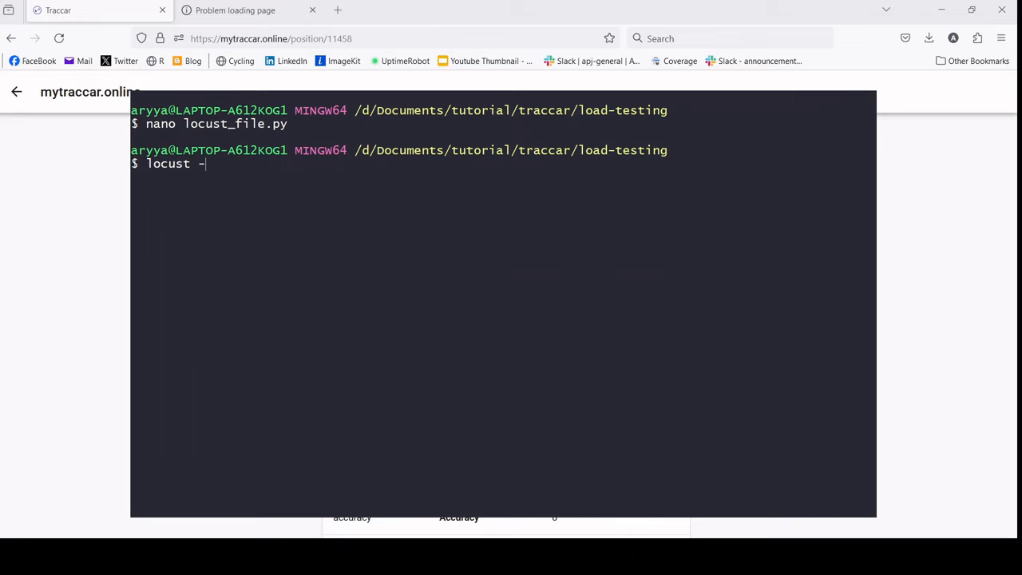
text(f locust_file.py)
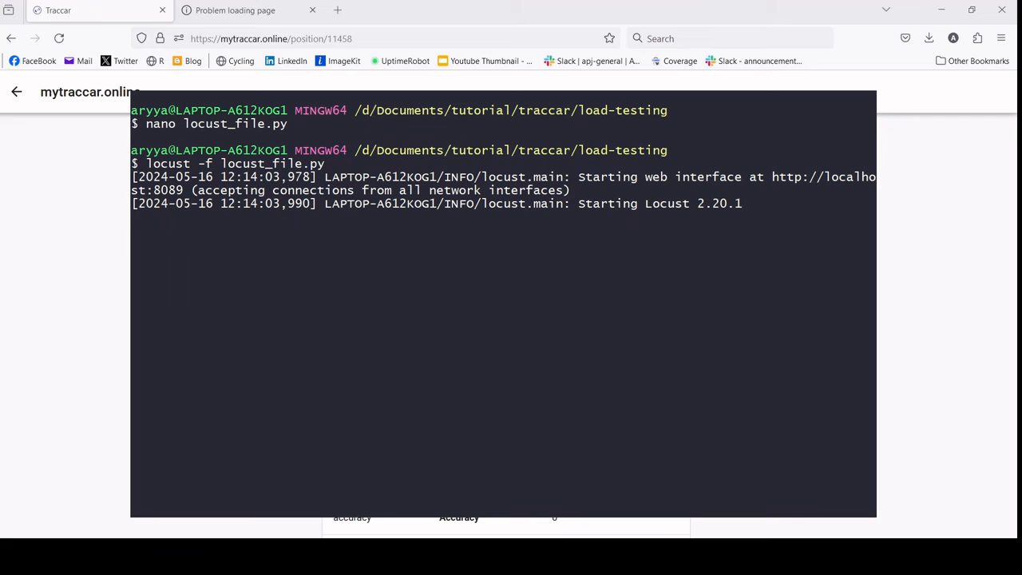
double_click(166, 190)
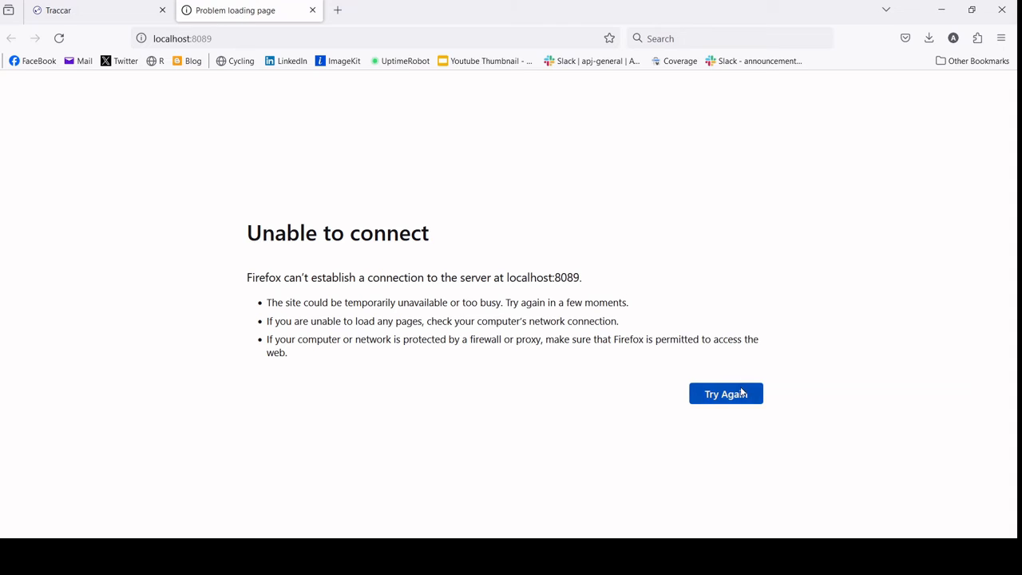
Step: Reload the Locust start page and set 50 users with a spawn rate of 25 per second
click(725, 393)
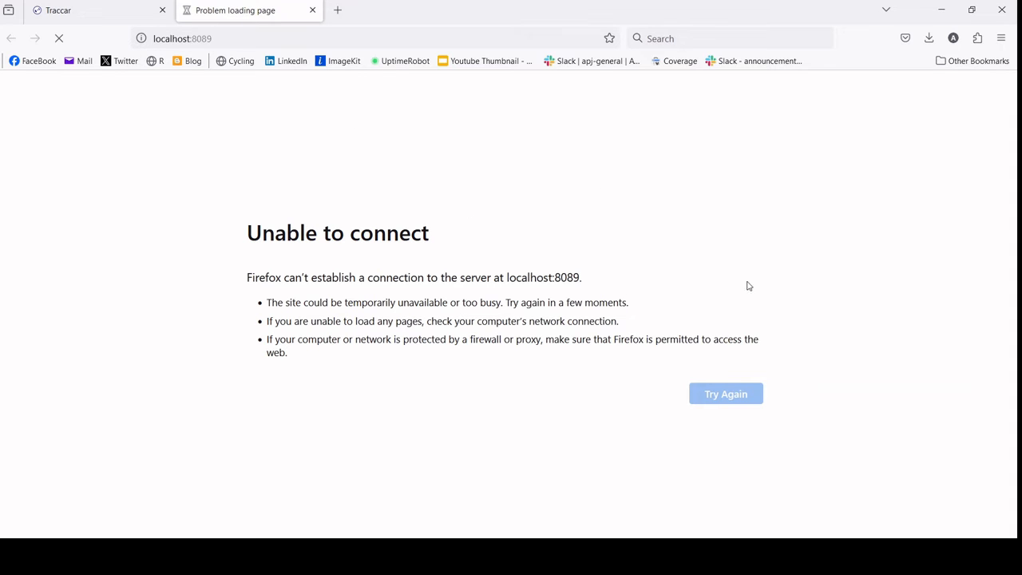
click(725, 393)
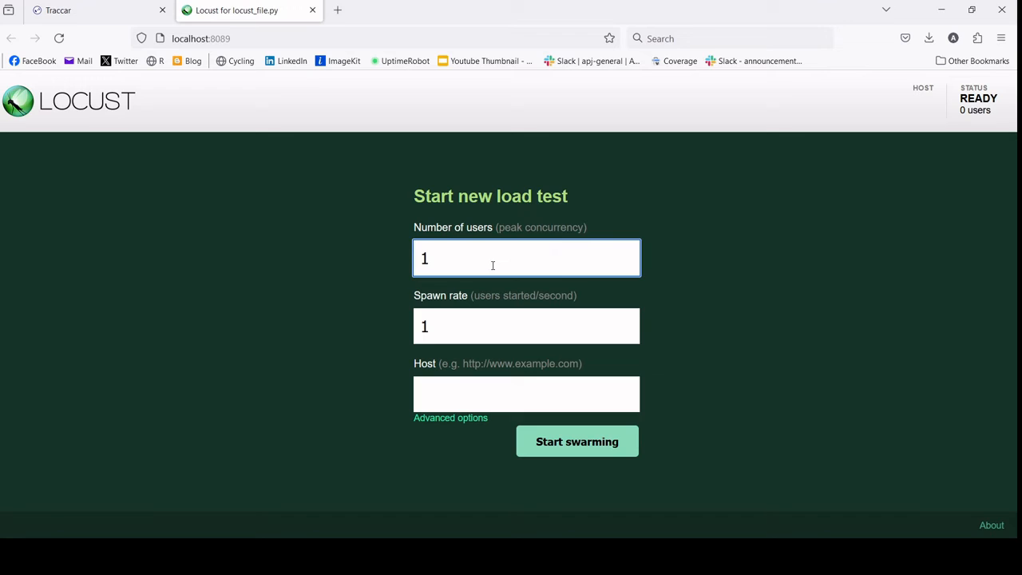
mouse_move(211, 216)
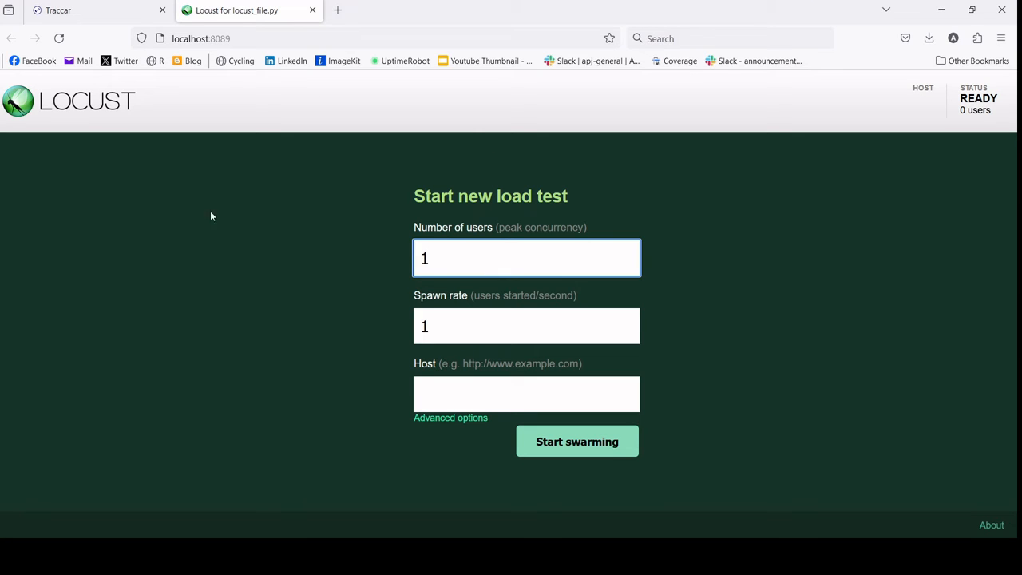
mouse_move(391, 354)
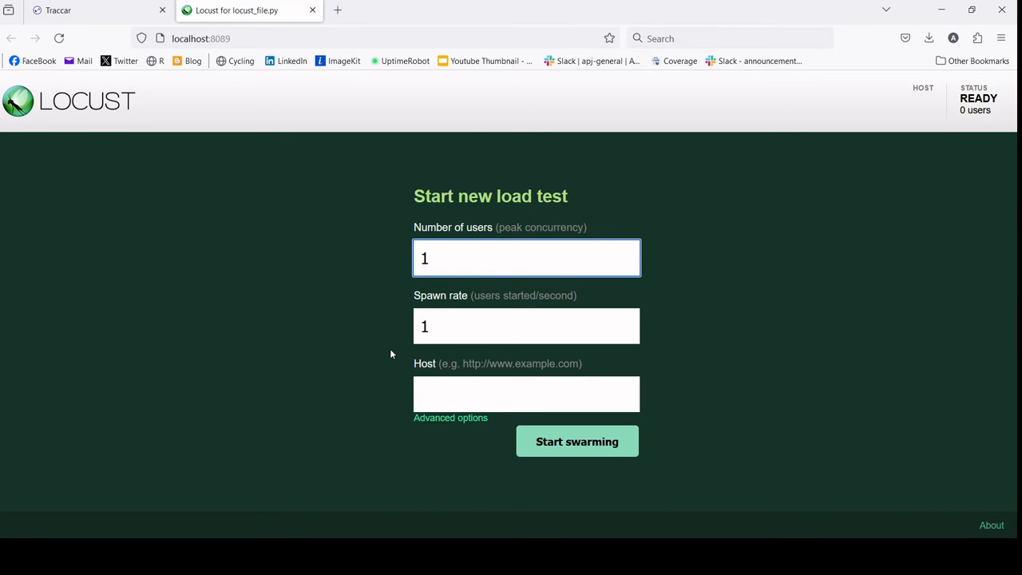
triple_click(526, 257)
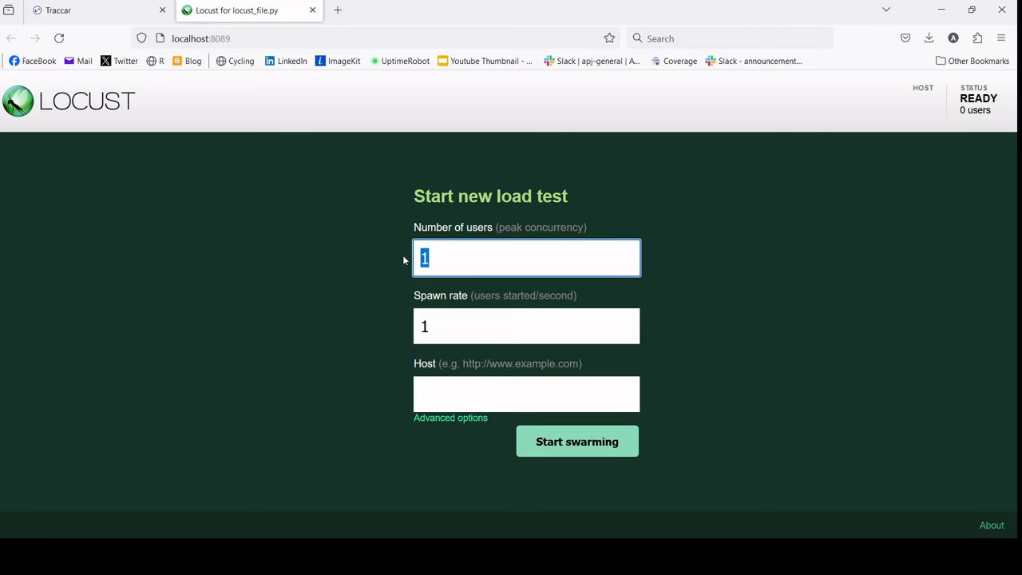
text(50)
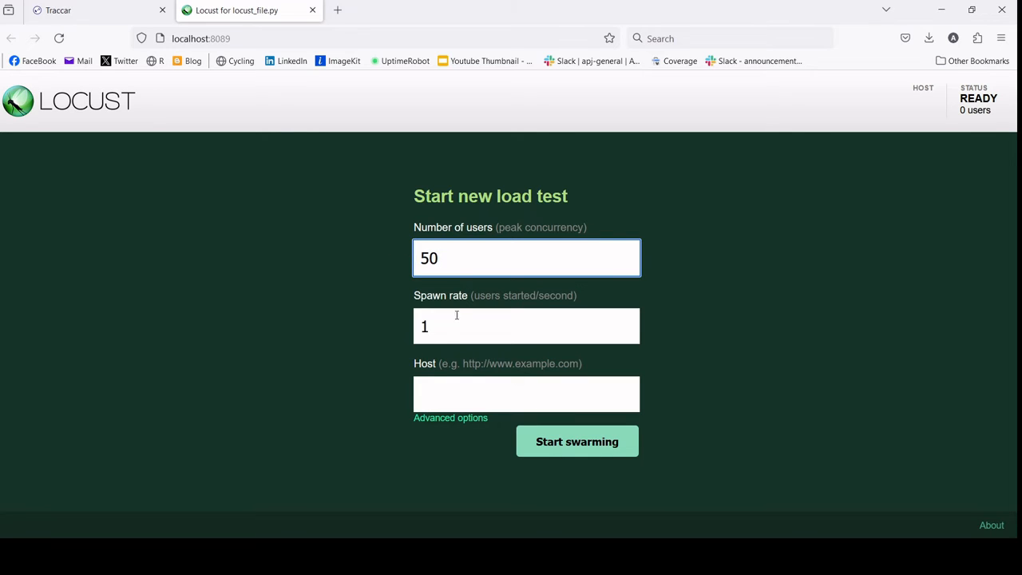
triple_click(527, 325)
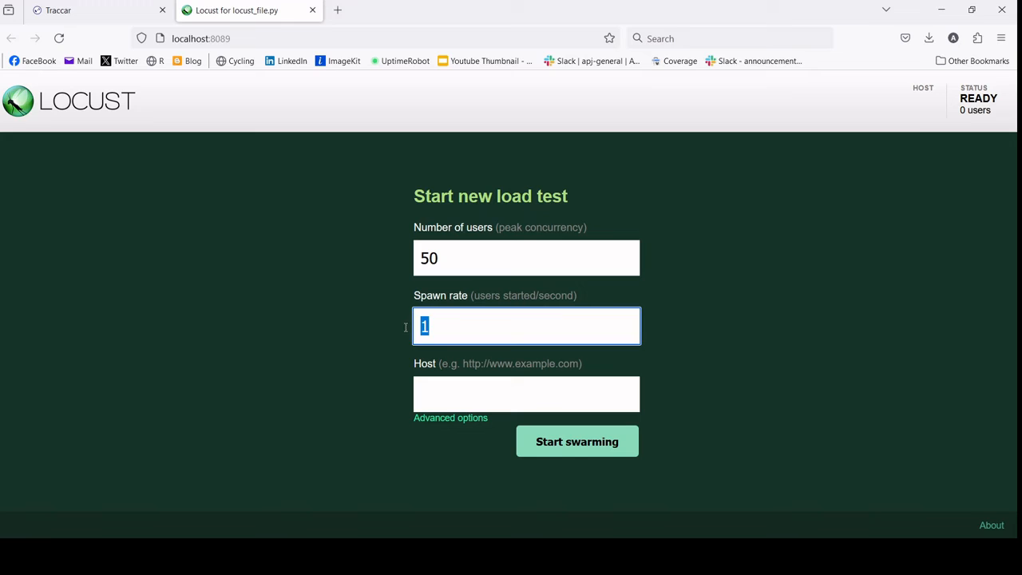
text(25)
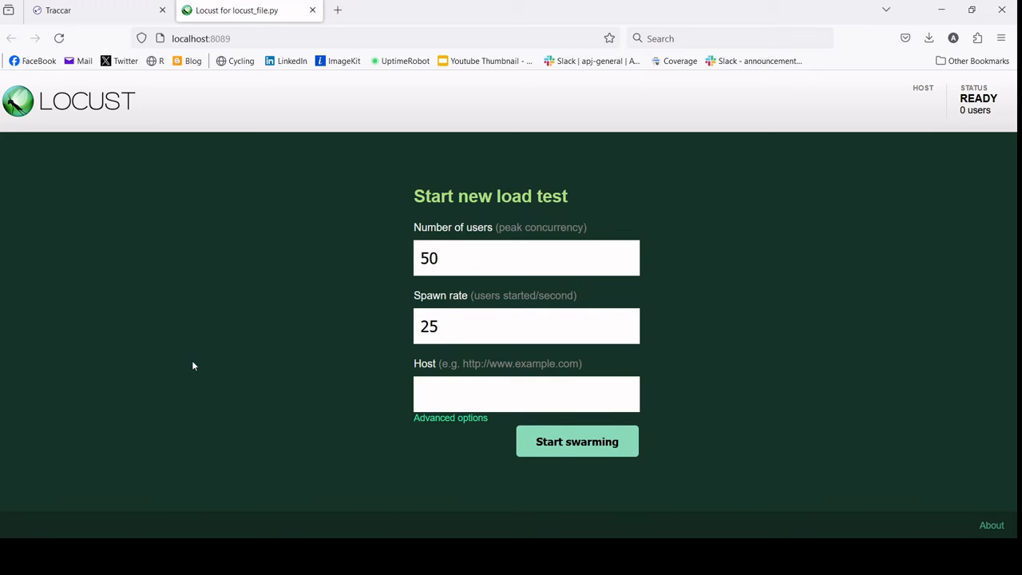
mouse_move(246, 422)
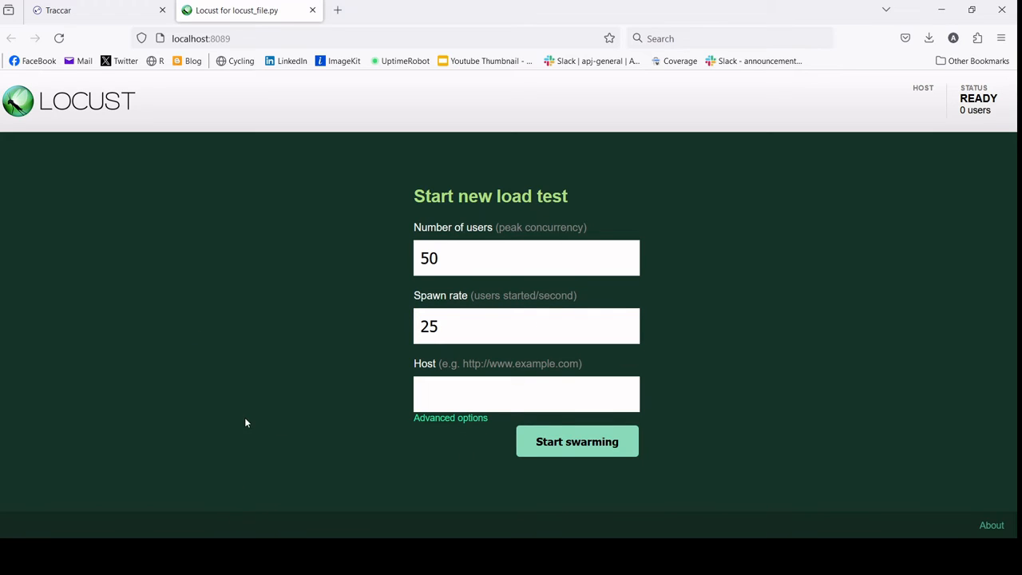
mouse_move(54, 93)
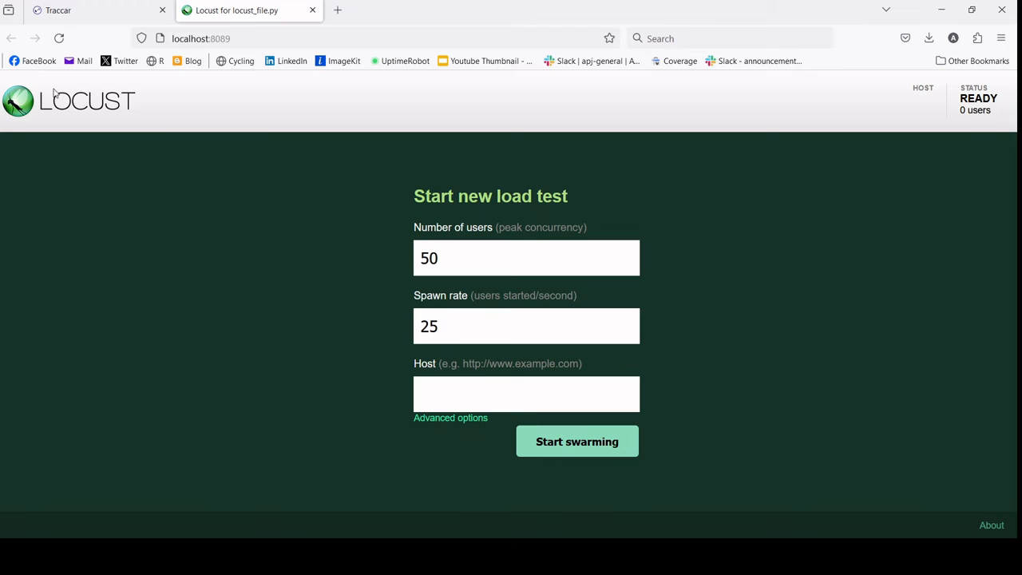
click(58, 9)
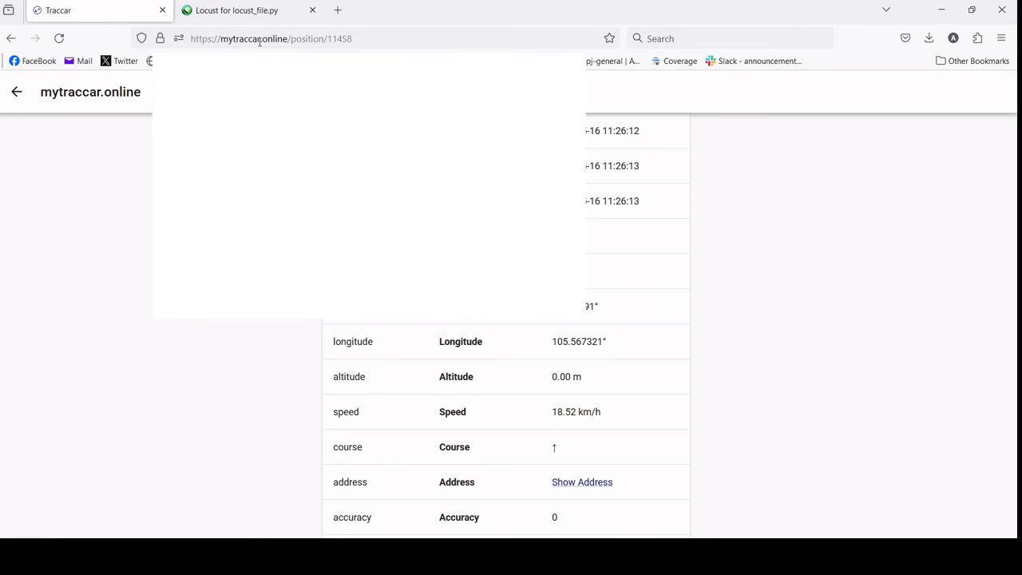
click(248, 9)
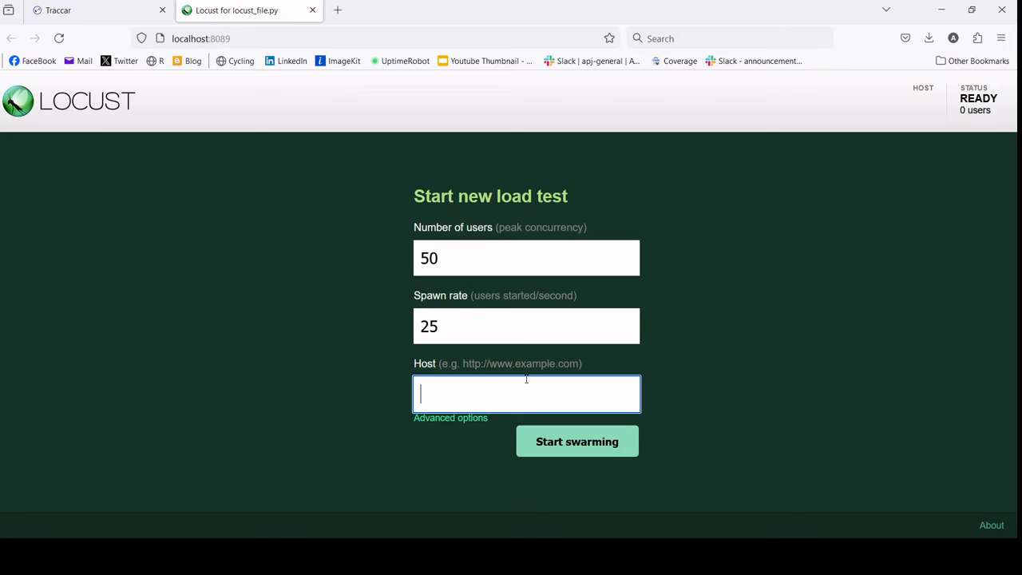
text(https://mytraccar.online)
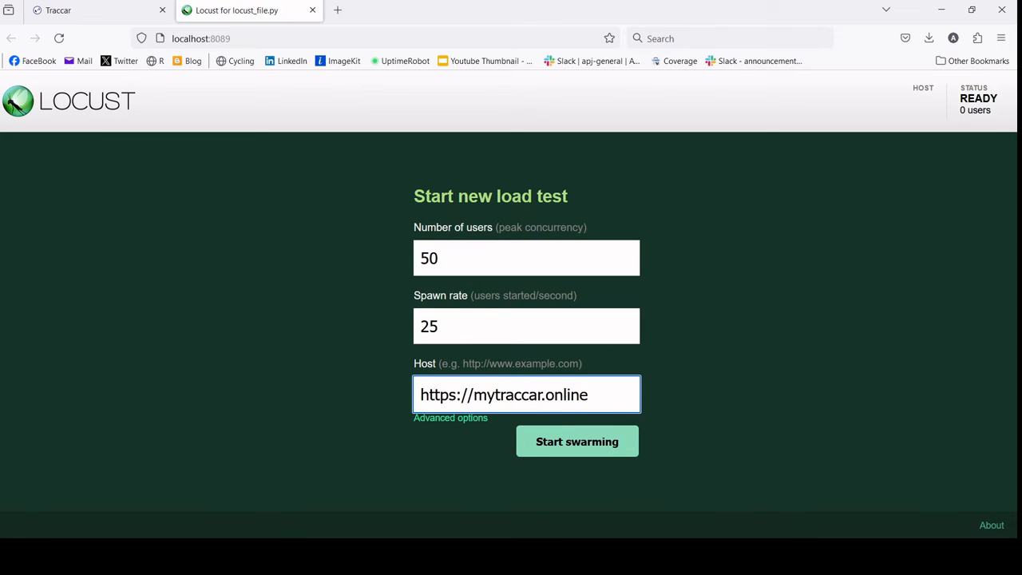
text(data.)
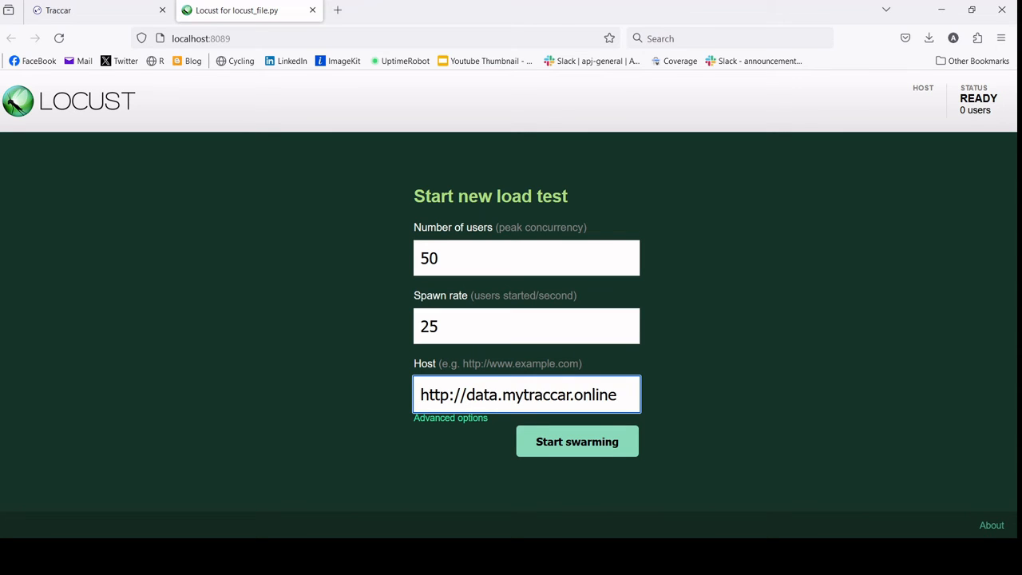
text(:5)
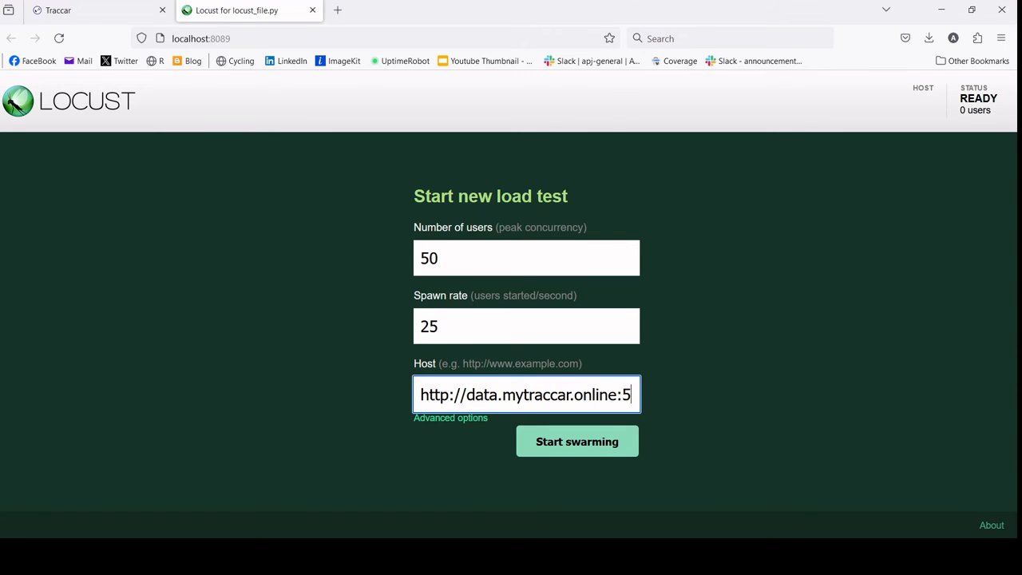
text(055)
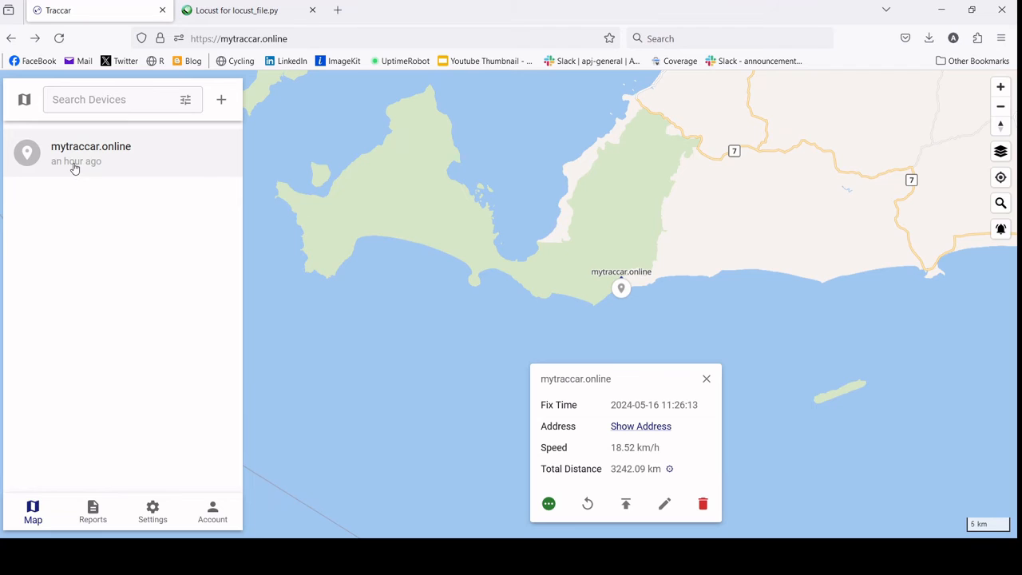
mouse_move(157, 169)
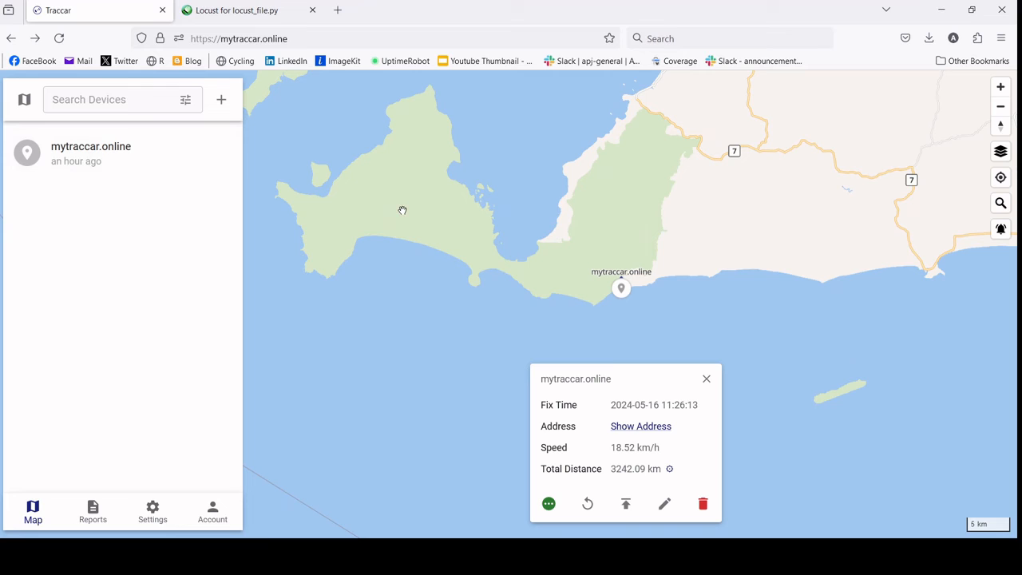
Step: Start swarming in Locust so Traccar reports mytraccar.online as Online with a fresh fix
click(236, 10)
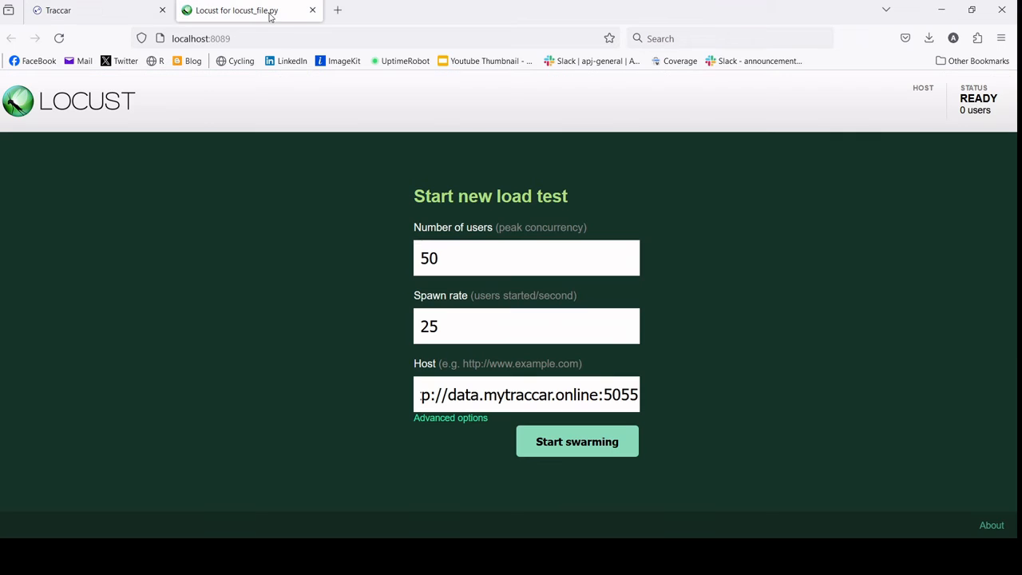
click(577, 441)
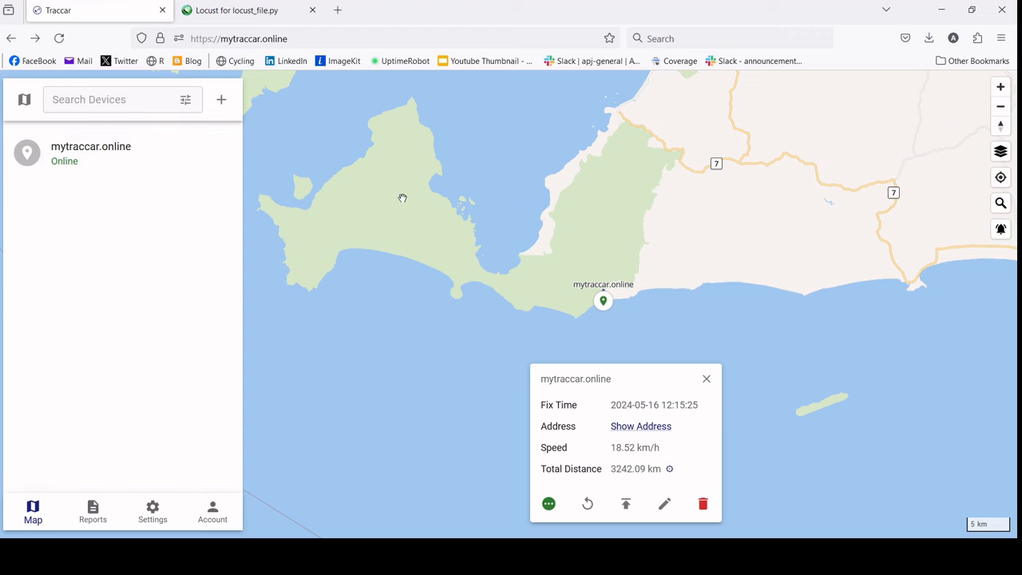
mouse_move(524, 220)
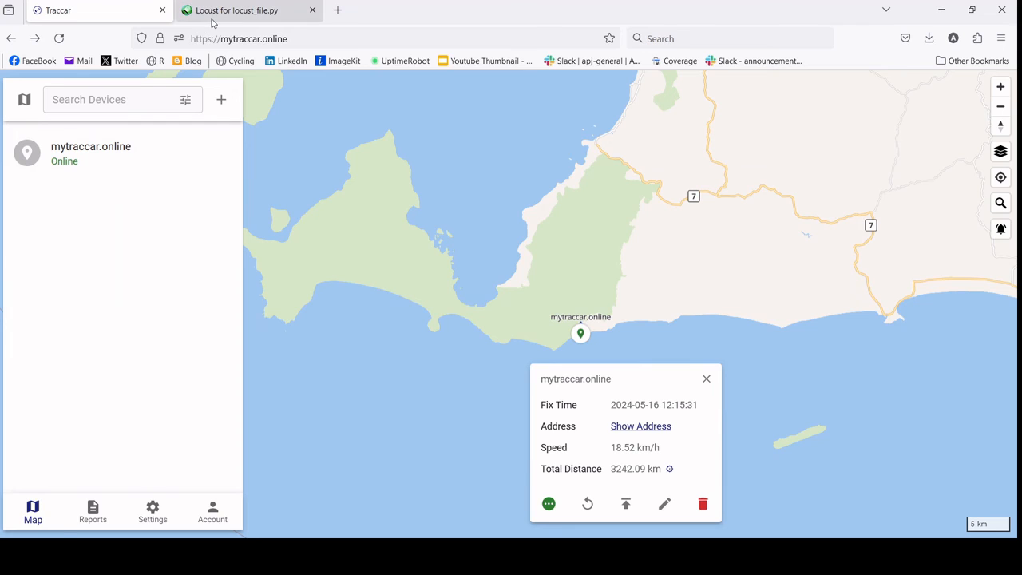
Step: View the Charts of requests per second and response times for the running 50-user swarm
click(236, 10)
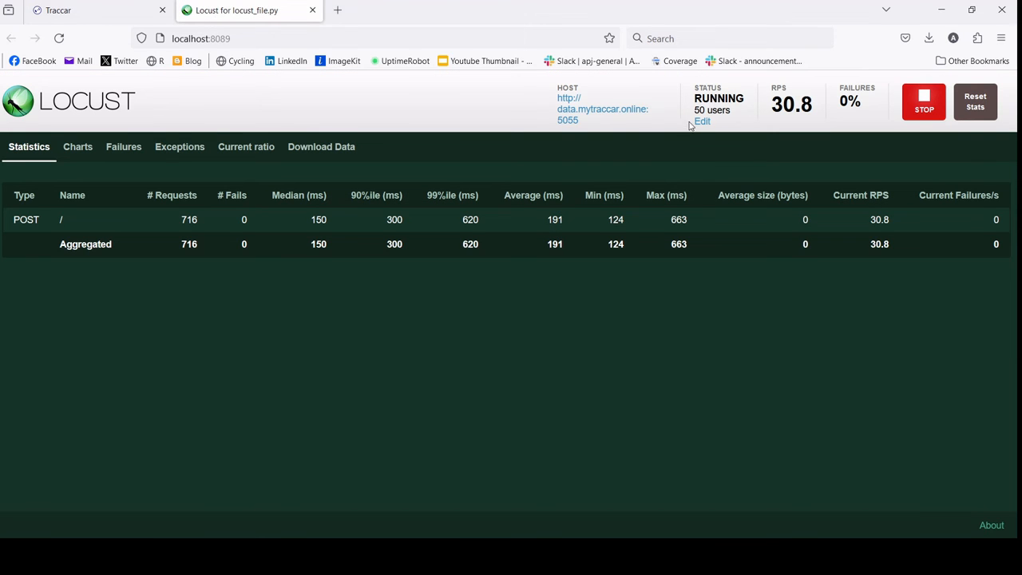
click(76, 147)
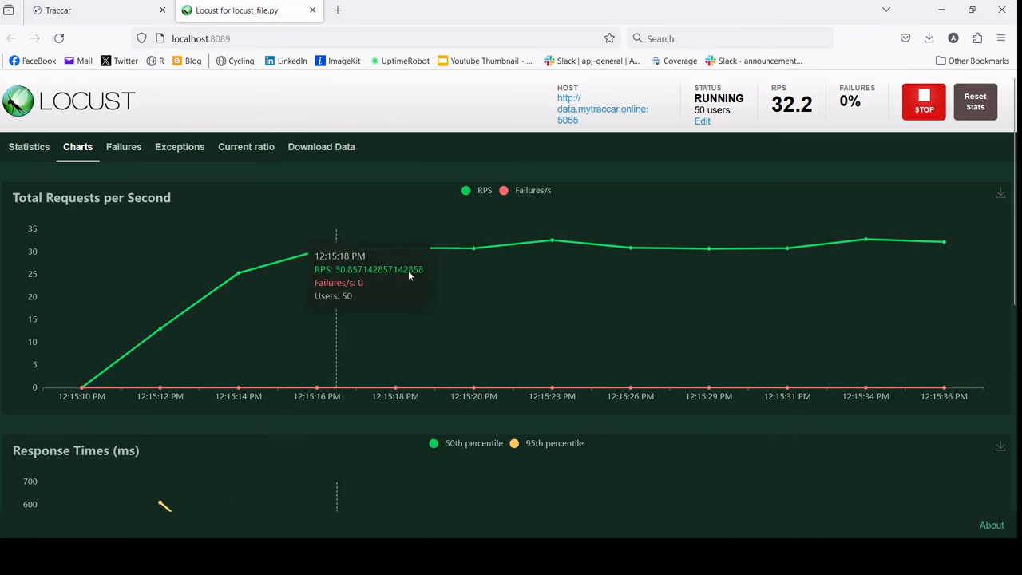
scroll(down, 3)
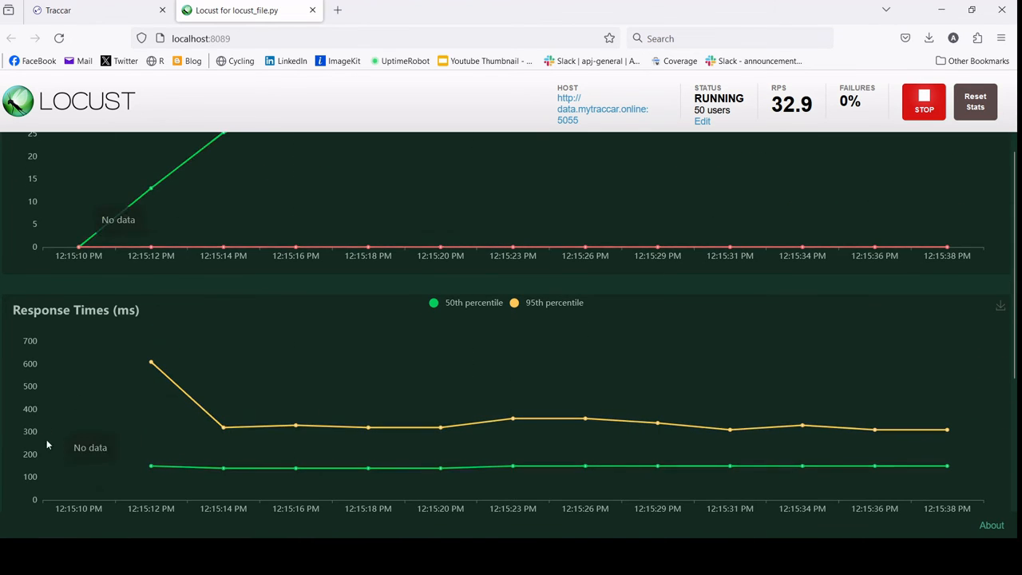
mouse_move(878, 440)
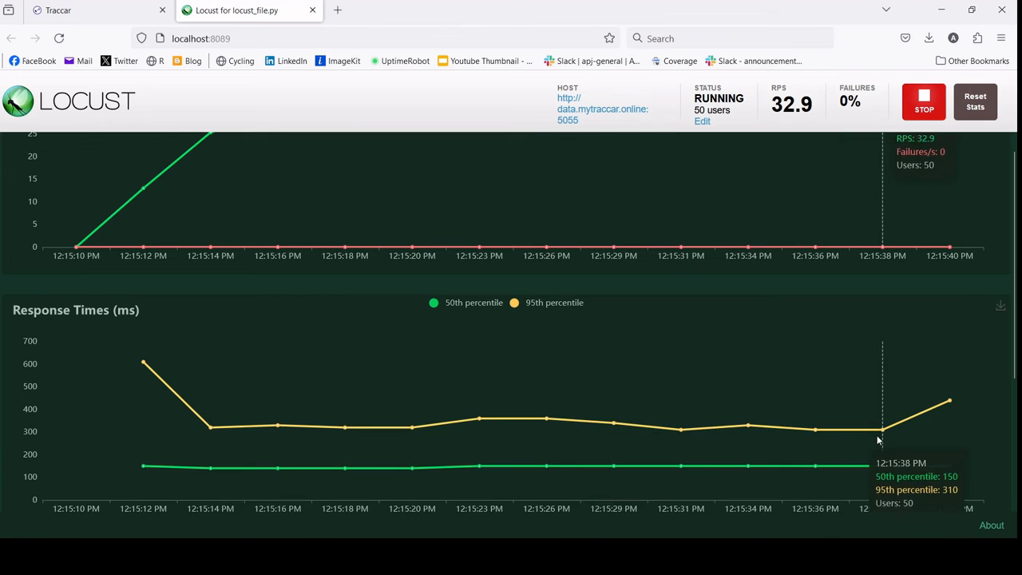
Step: Check Exceptions and Failures are empty, then view statistics listing 1984 POST requests with 0 fails
click(179, 147)
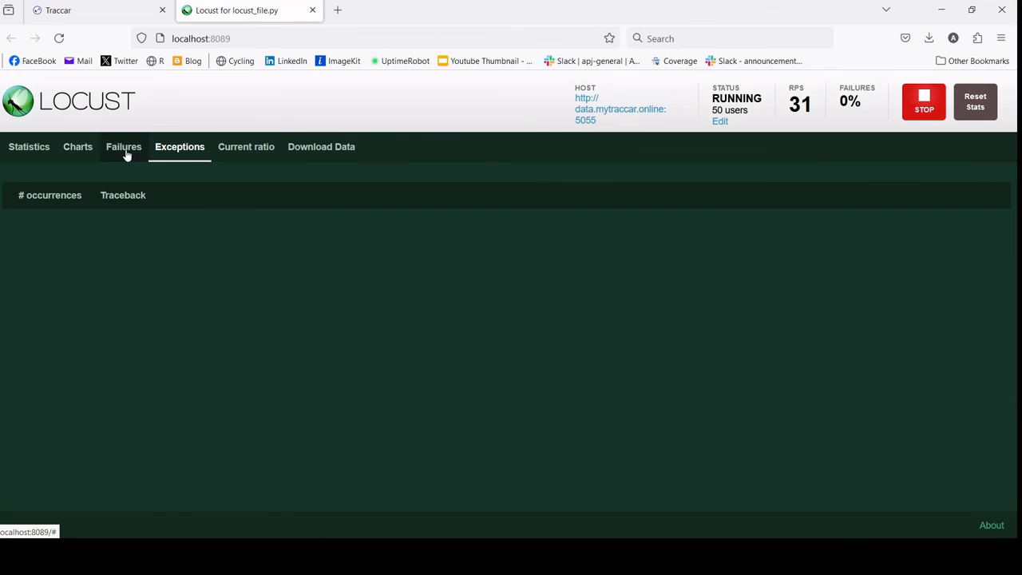
click(123, 147)
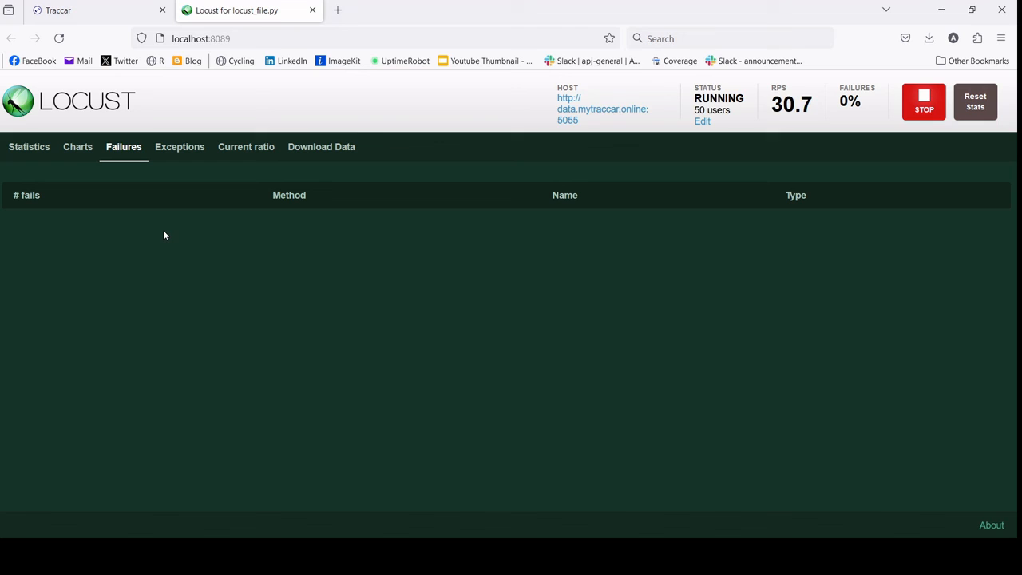
mouse_move(144, 192)
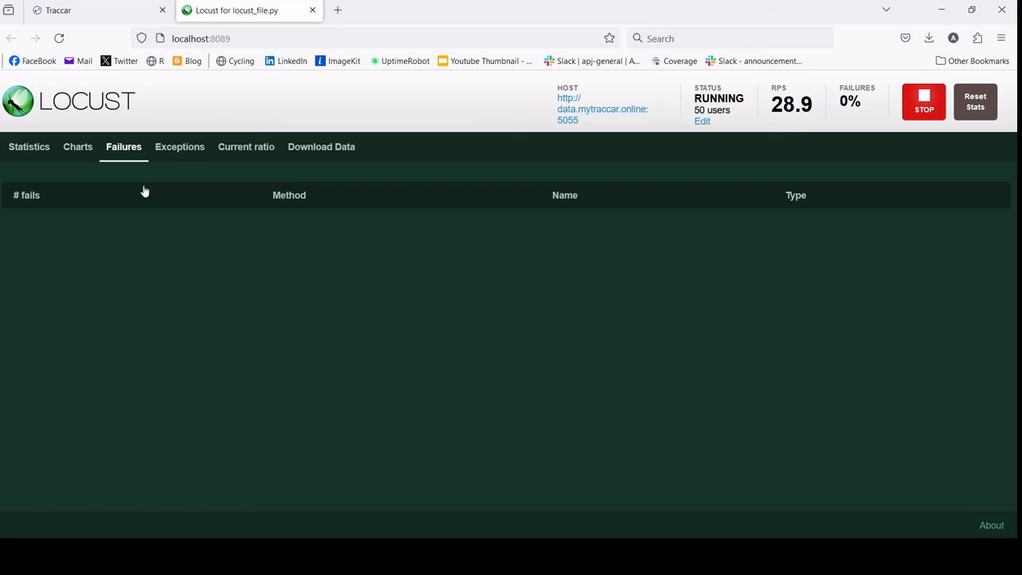
click(29, 147)
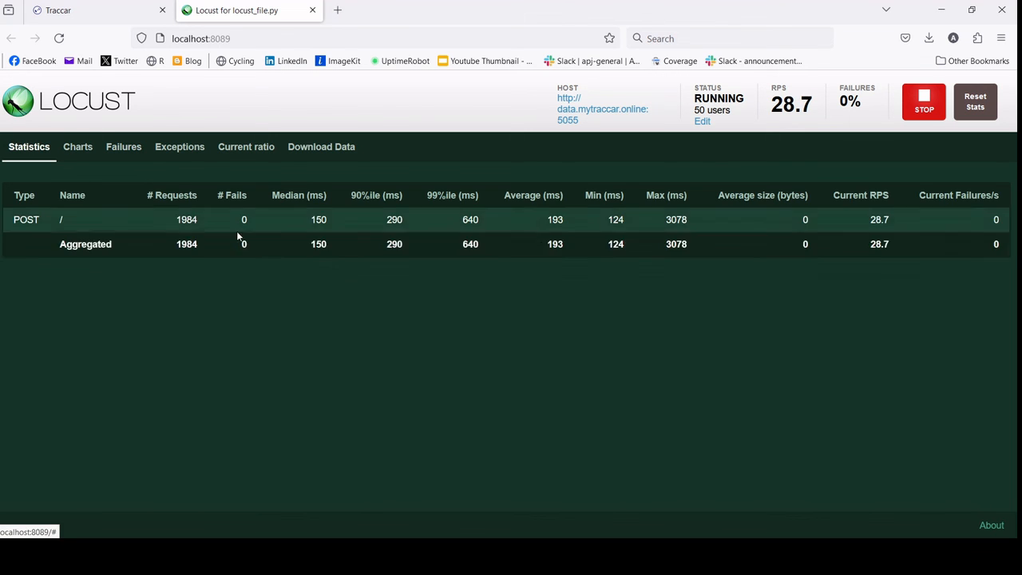